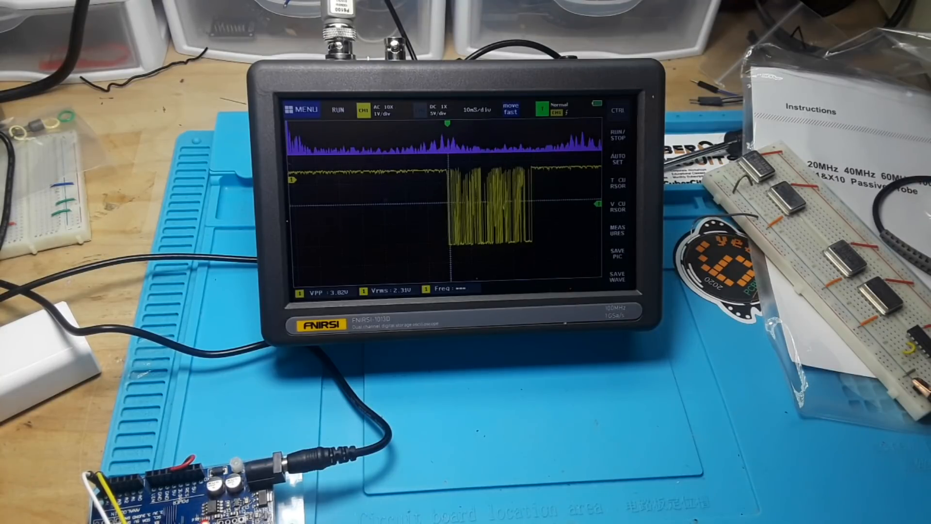
- Open the main menu over the captured channel 1 burst to list system settings, picture view, waveform view and USB
left_click(306, 110)
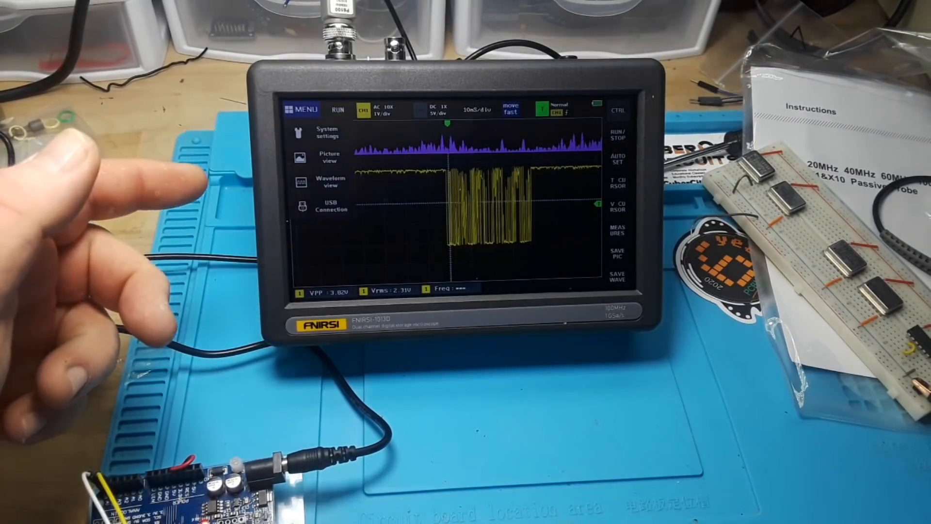